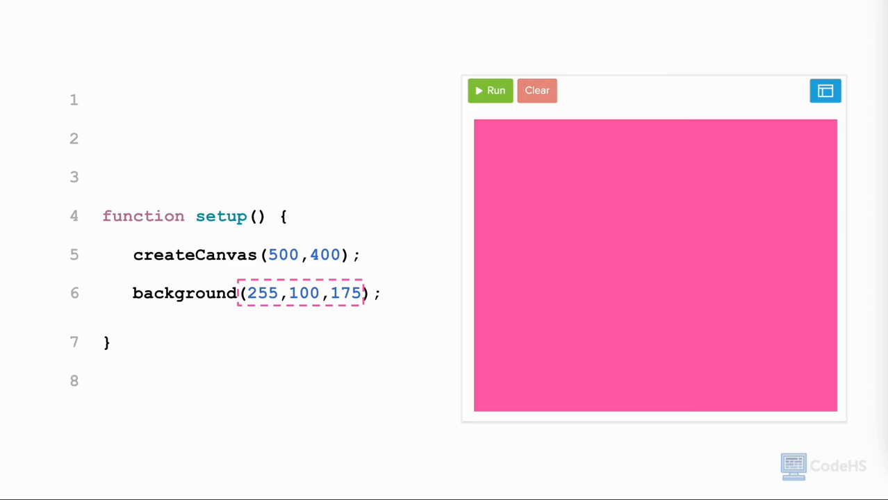
pyautogui.write('let red =')
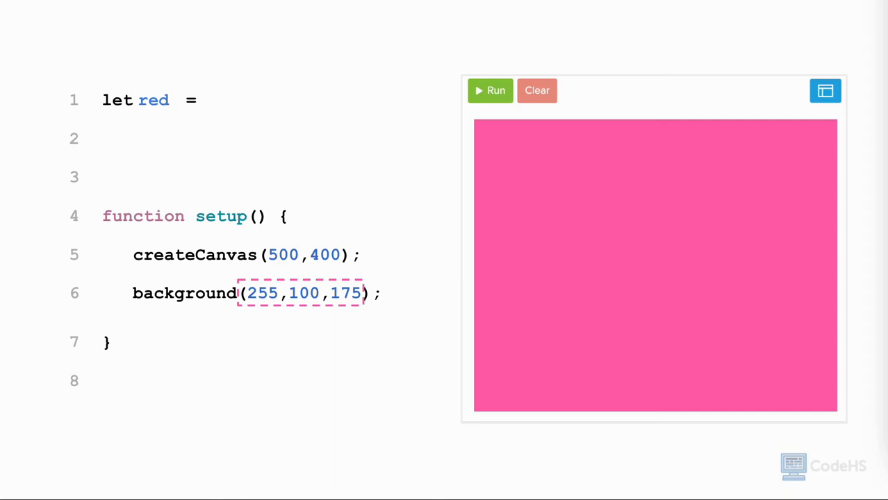
pyautogui.write('255')
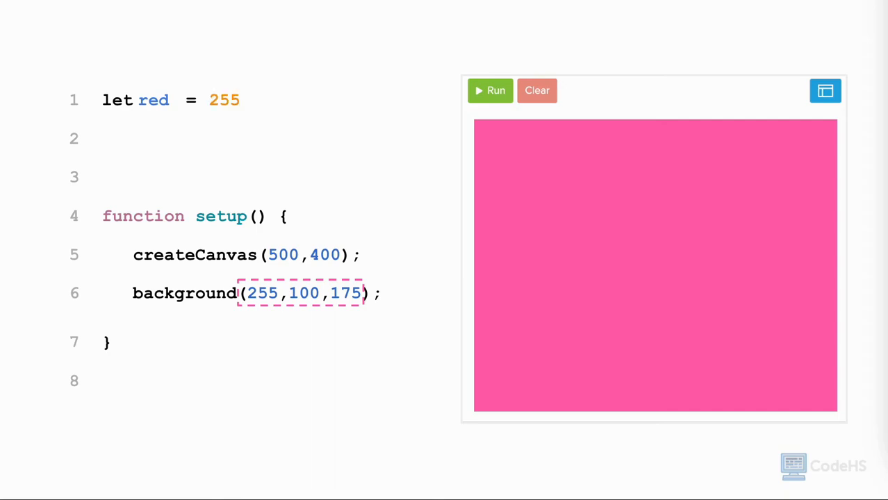
pyautogui.write(';')
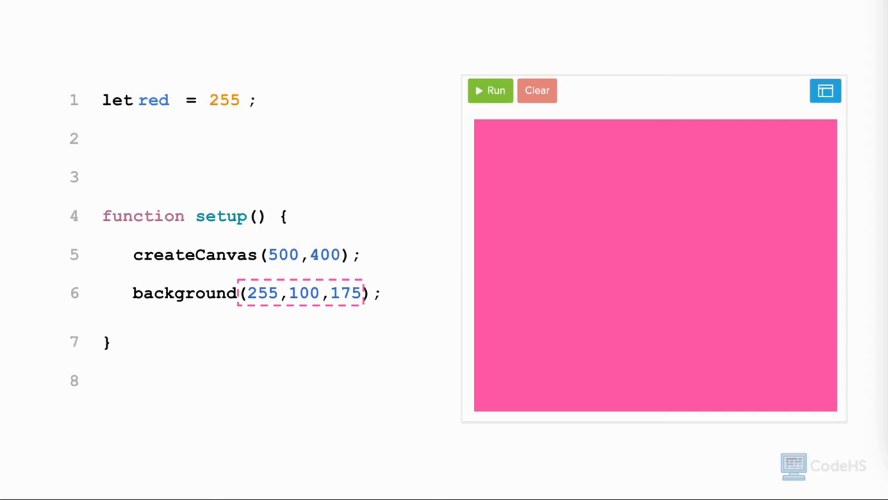
pyautogui.write('let green = 100;')
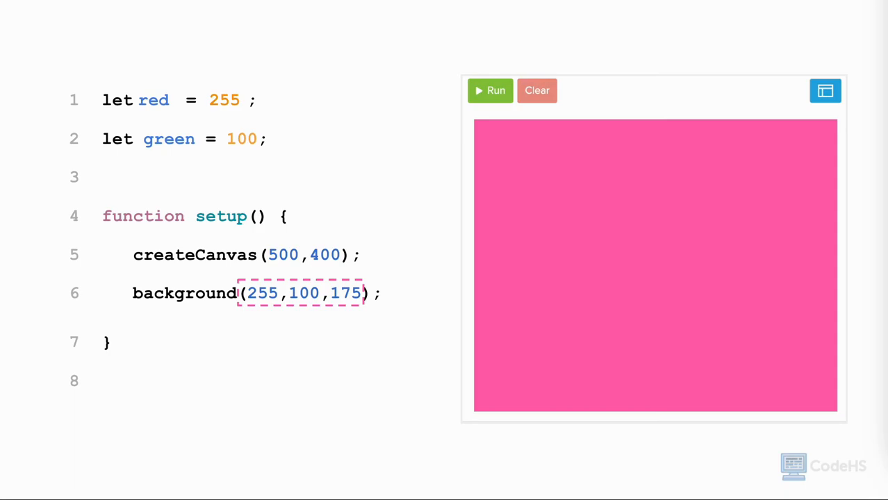
pyautogui.write('let blue = 175;')
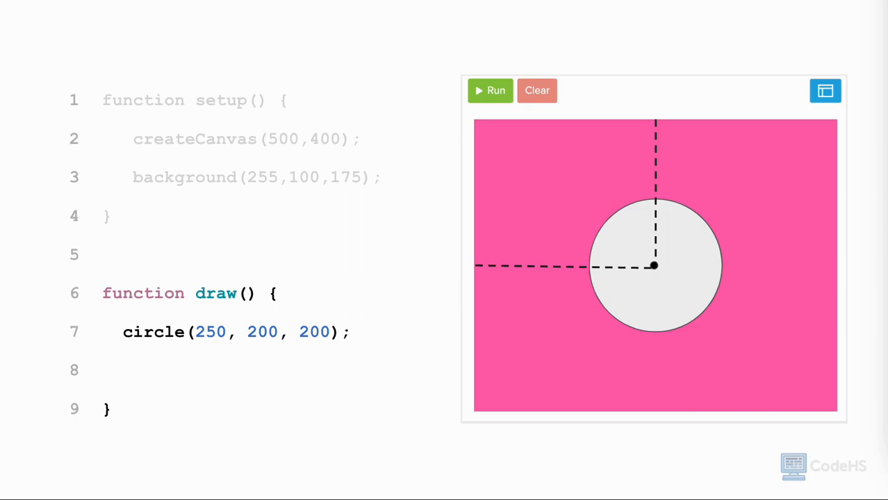
pyautogui.write('width/2, height/2')
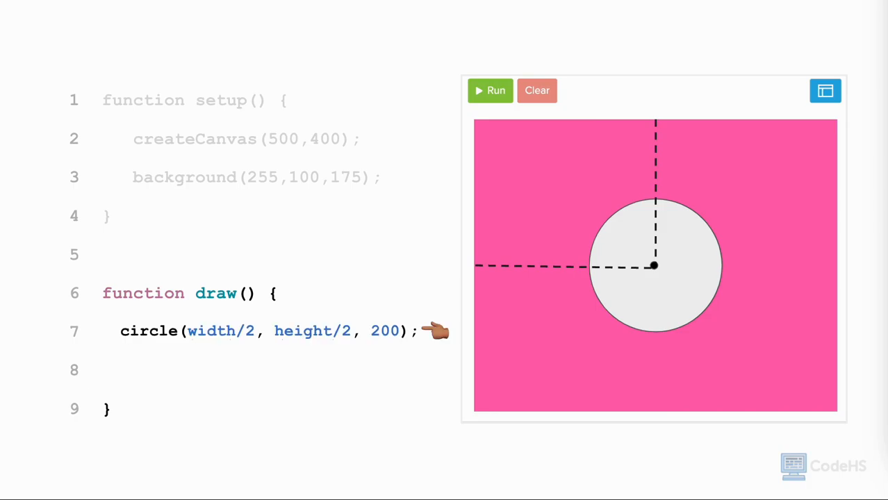